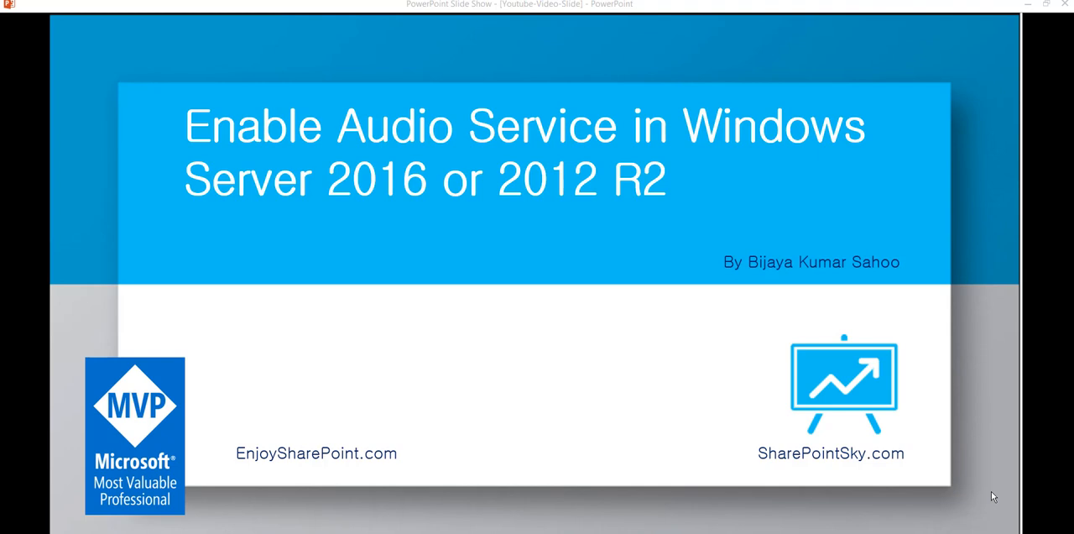
mouse_move(584, 363)
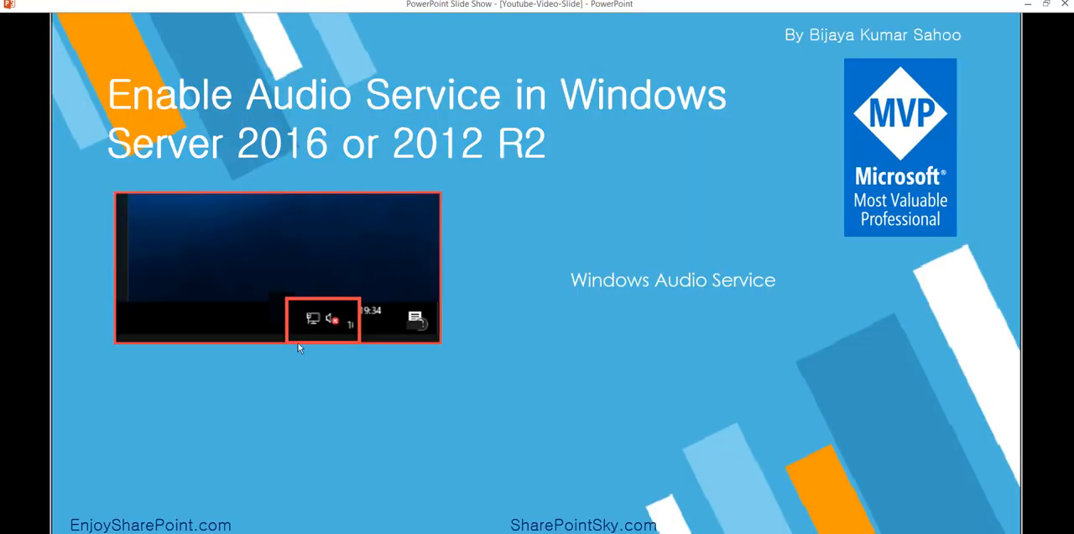
mouse_move(329, 317)
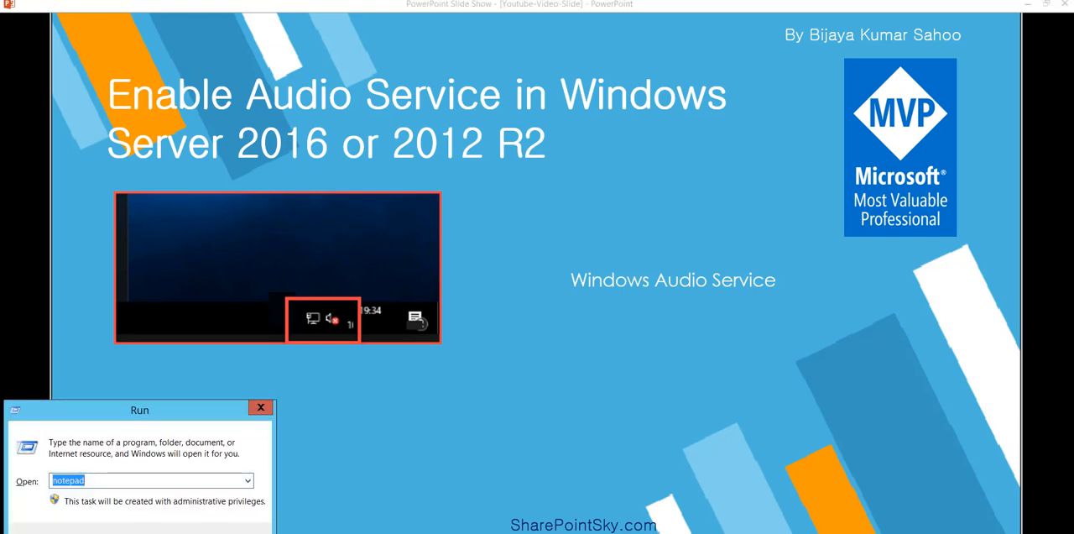
Launch the Services console by entering services.msc in the Run dialog.
text(services.msc)
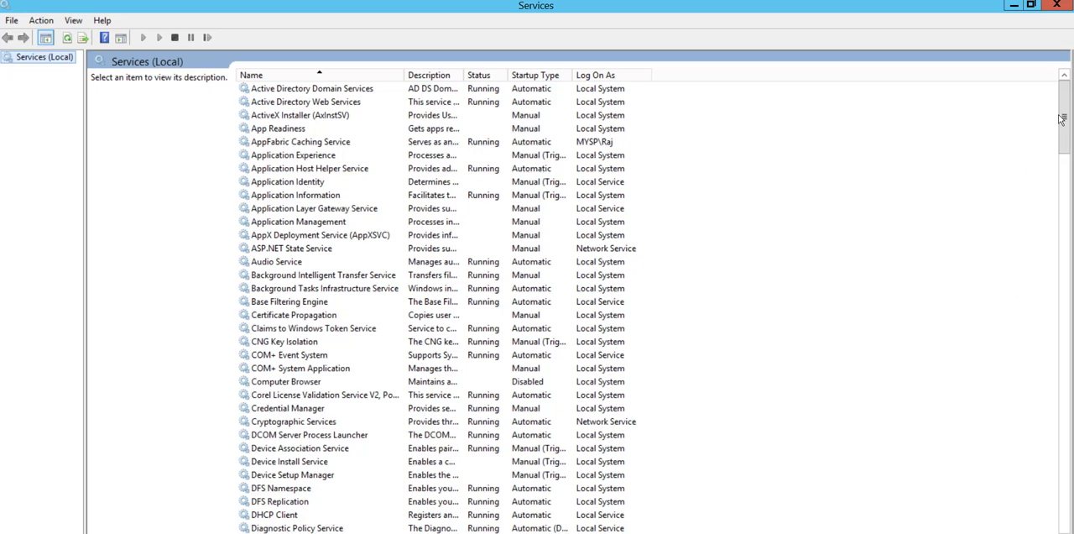
Select the Windows Audio service to show its description, Running status and Automatic startup type.
scroll(down, 3)
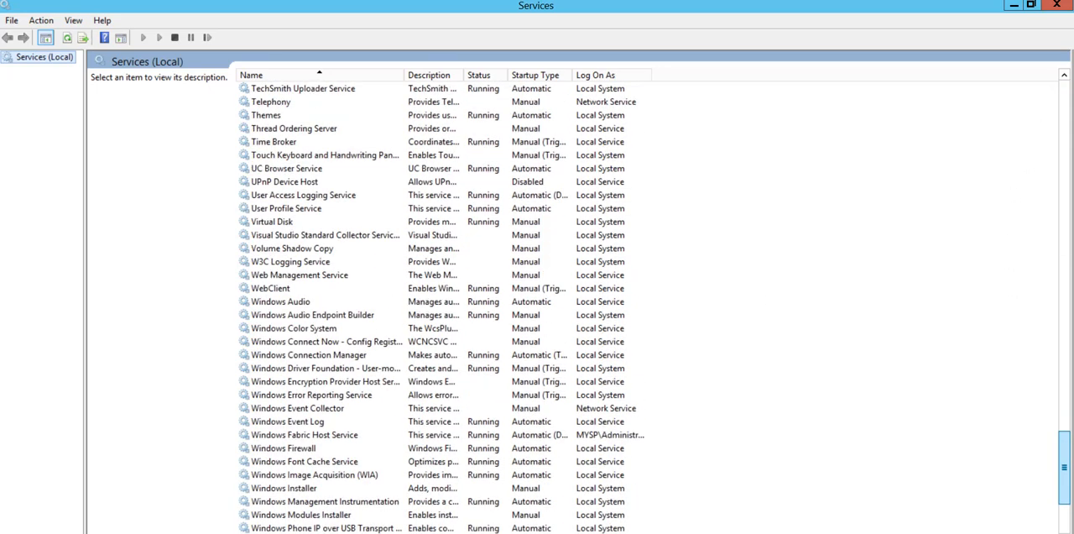
scroll(down, 3)
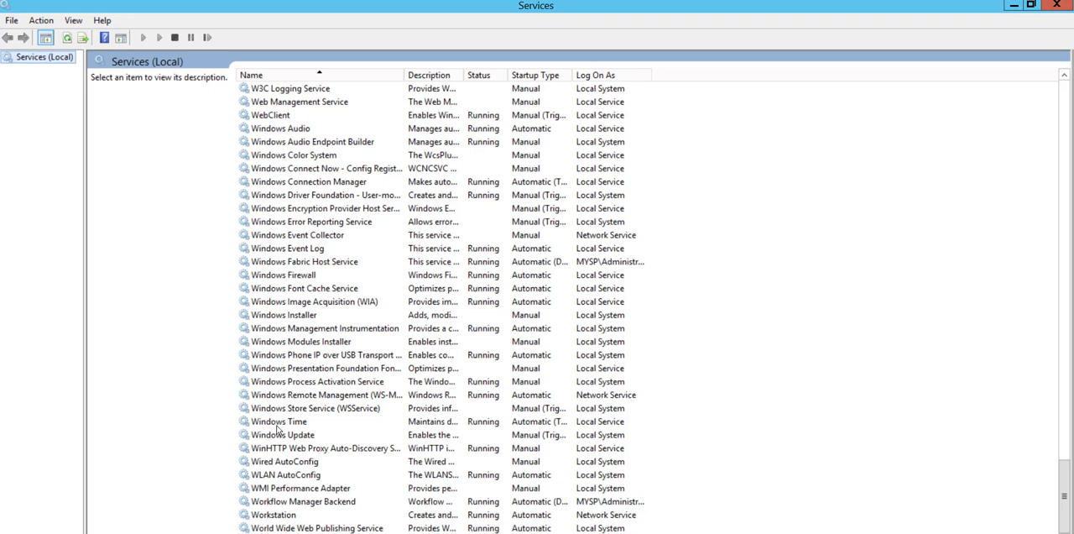
mouse_move(295, 131)
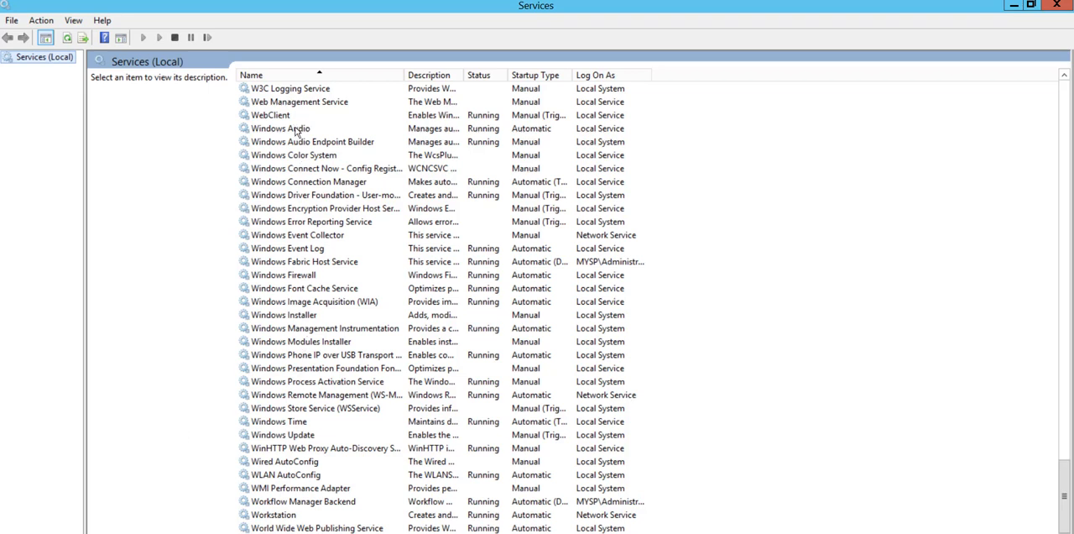
click(279, 128)
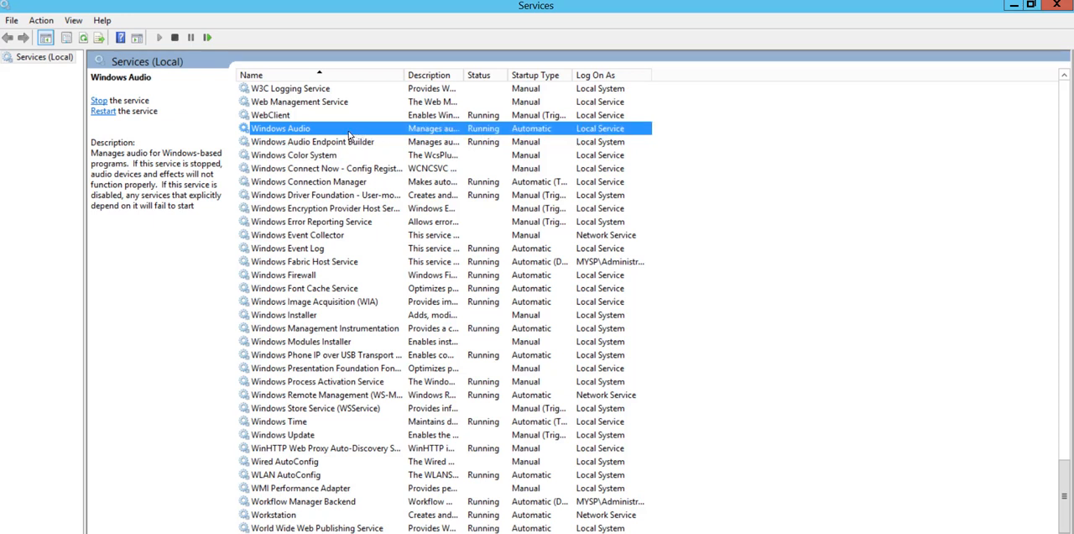
right_click(280, 127)
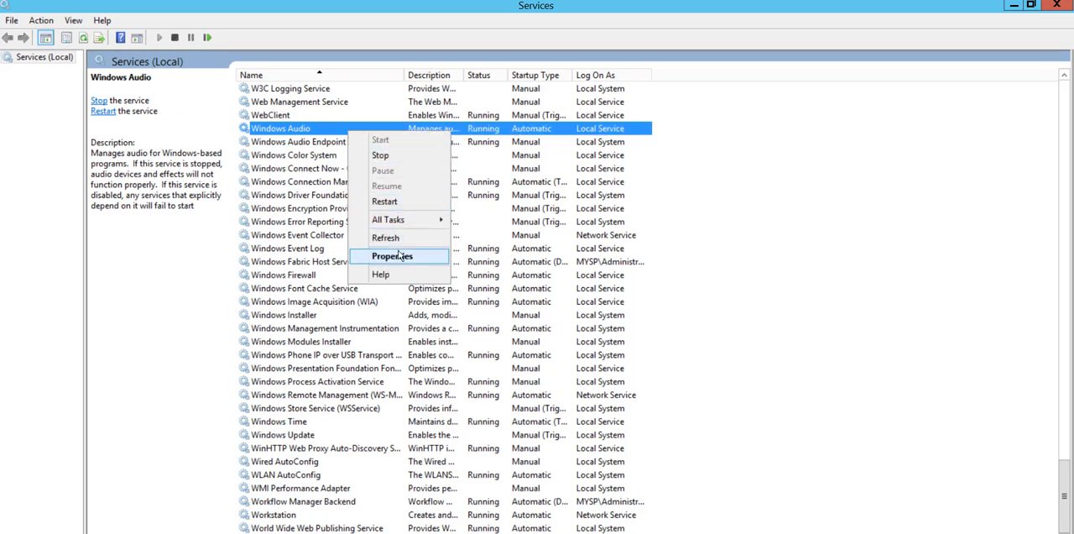
click(393, 256)
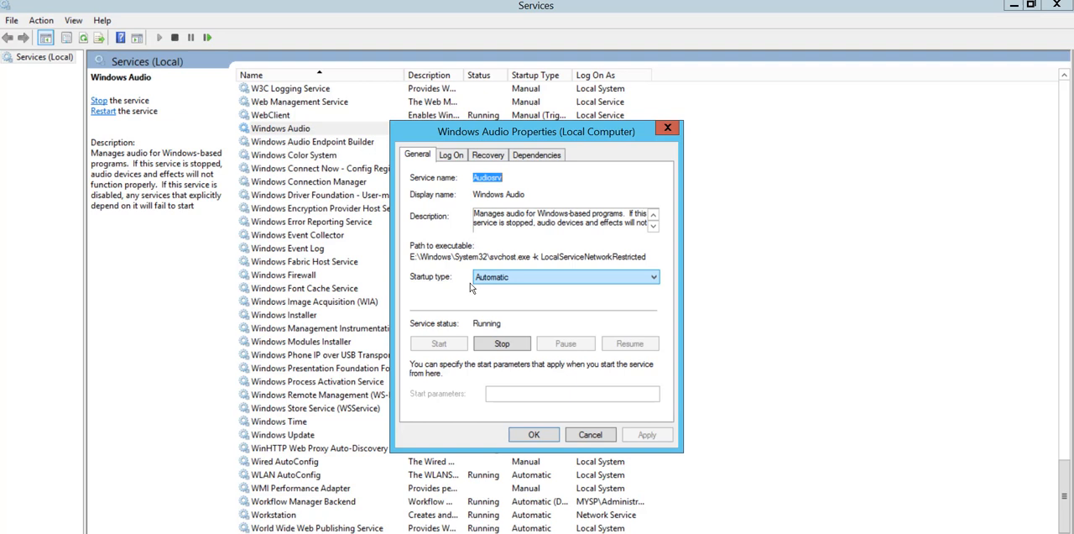
mouse_move(497, 289)
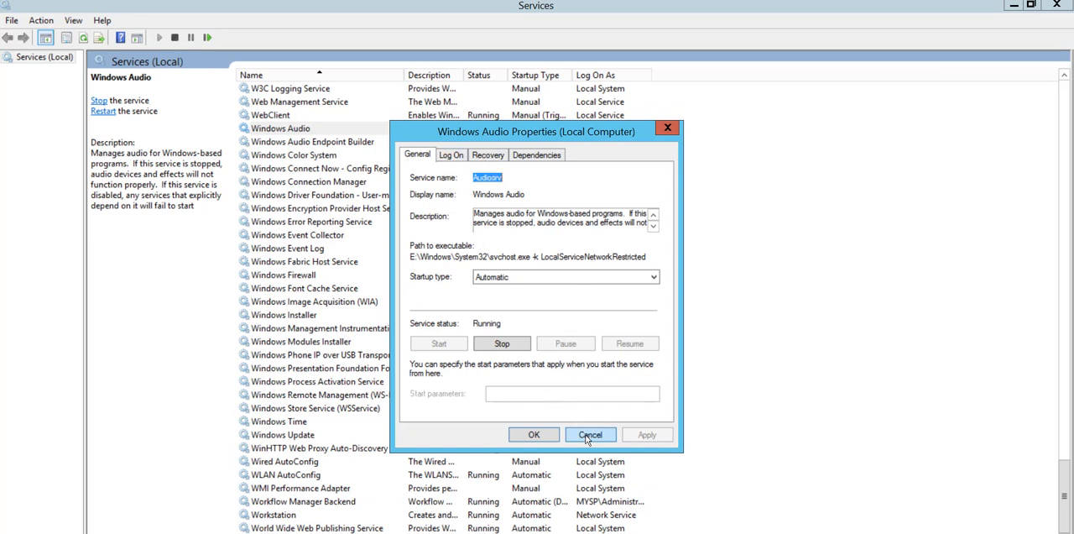
click(590, 433)
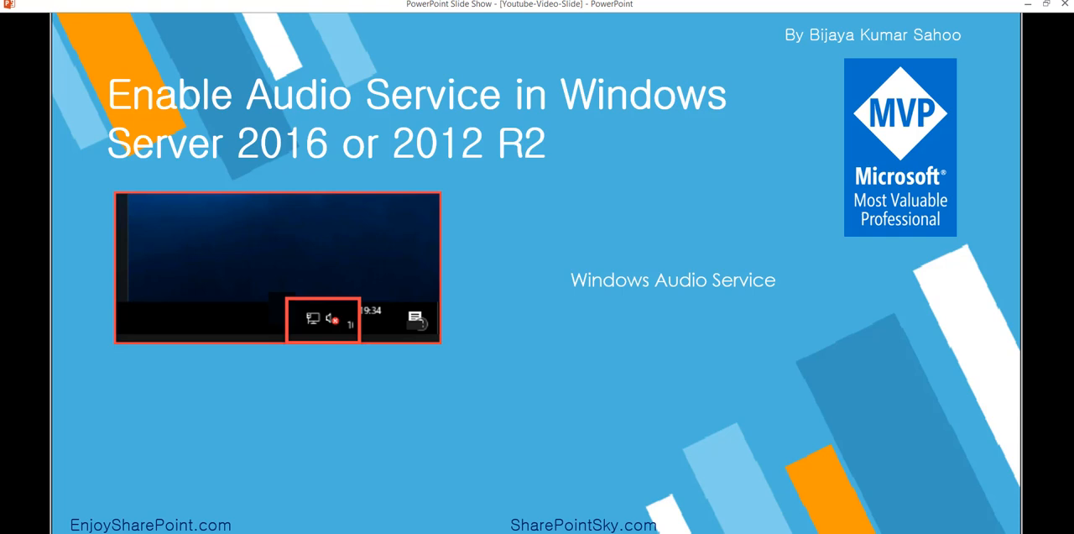
mouse_move(1040, 517)
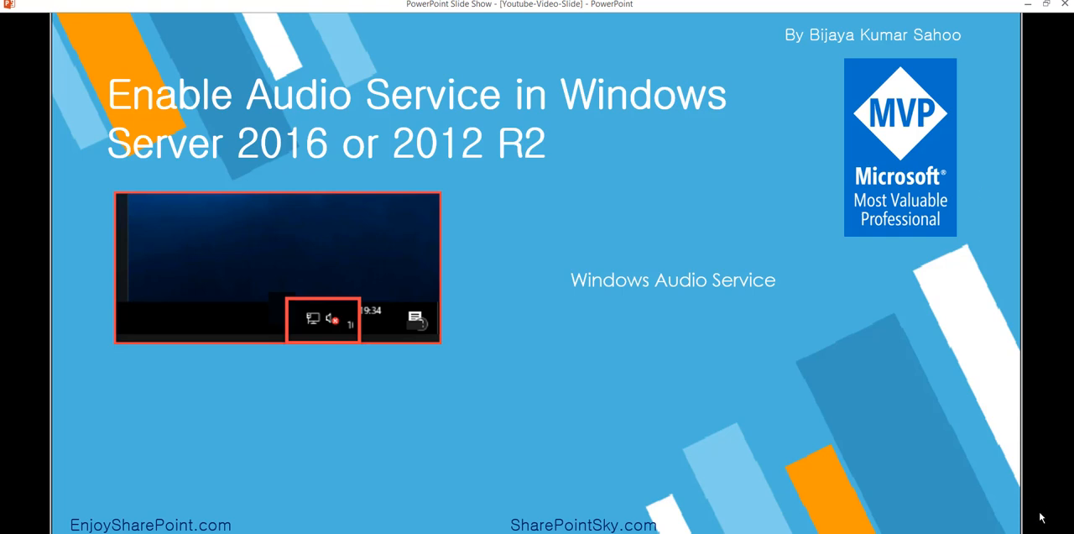